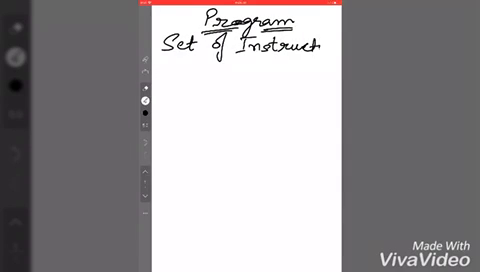
- Handwrite 'Set of Instructions' under the underlined Program heading and start 'Input' below
drag(310, 52, 340, 52)
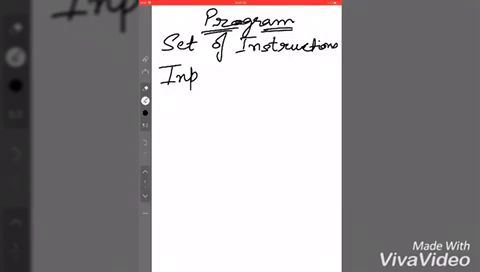
- Write 'Input → Process → Output' with Process and Output underlined, then a new 'Input →' line
drag(185, 80, 210, 80)
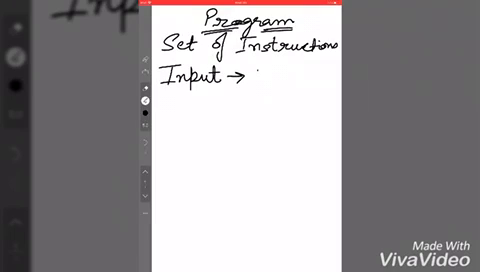
text(Process)
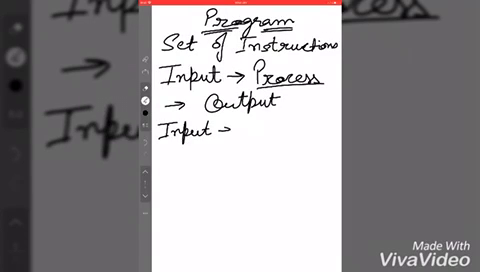
- Write simple interest inputs 'P, R, T', process 'SI = P*R*T/100', and begin the Output line
text(P, P)
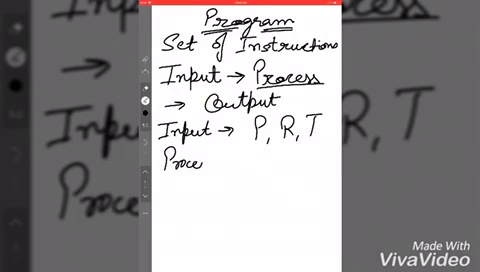
text(ss SI-)
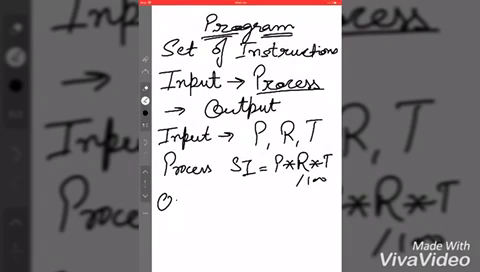
text(Output)
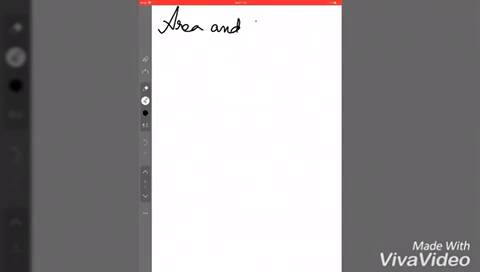
- Title a new page 'Area and Perimeter of a Rectangle' with inputs length, breadth and 'Process'
drag(255, 35, 300, 35)
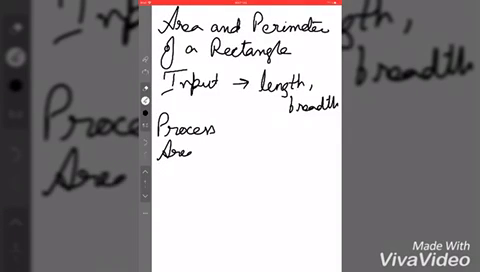
- Add 'Area = length × breadth' and 'Per = 2×(length+breadth)', then write 'Output'
text(= length×breadth)
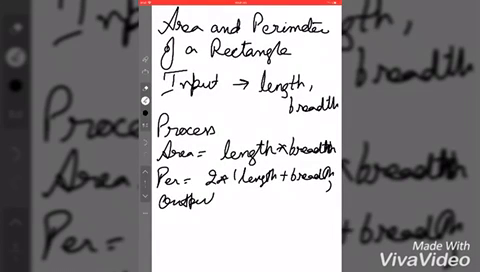
text(P)
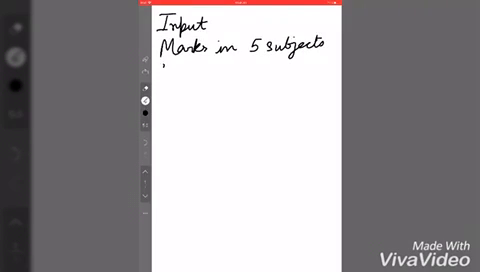
- Write 'Marks in 5 subjects as m1, m2, m3, m4, m5' and begin the Process section
text(as m1, m2,)
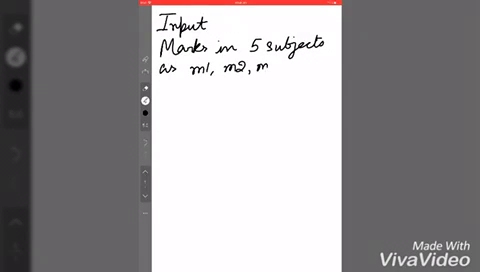
text(m3, m4, m5)
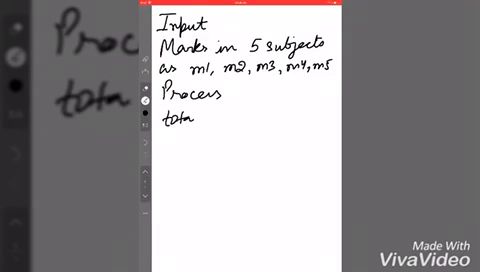
- Write 'total = m1+m2+m3+m4+m5', 'avg = total/5', and an underlined Output with 'Print total, avg'
text(= m1/)
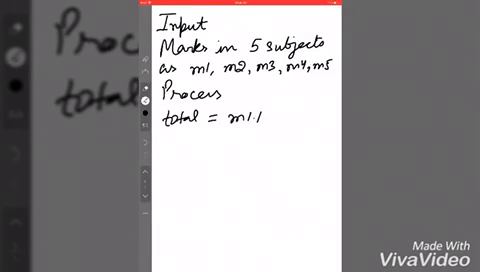
text(m1+m2+r)
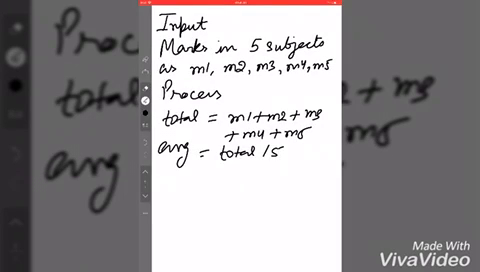
text(Output)
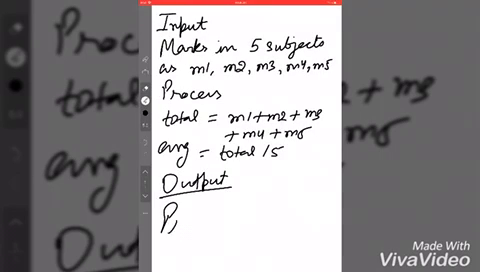
text(Print t)
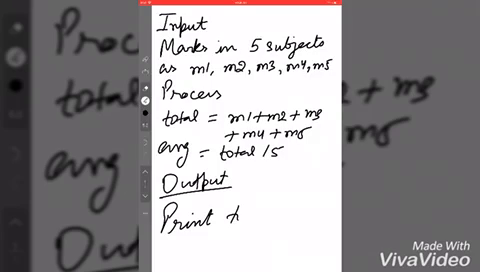
text(total, av)
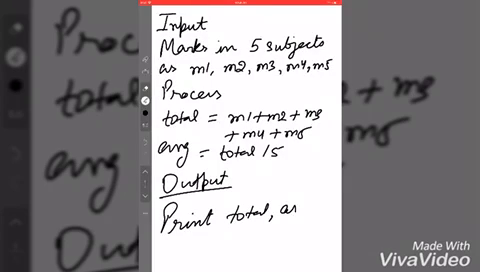